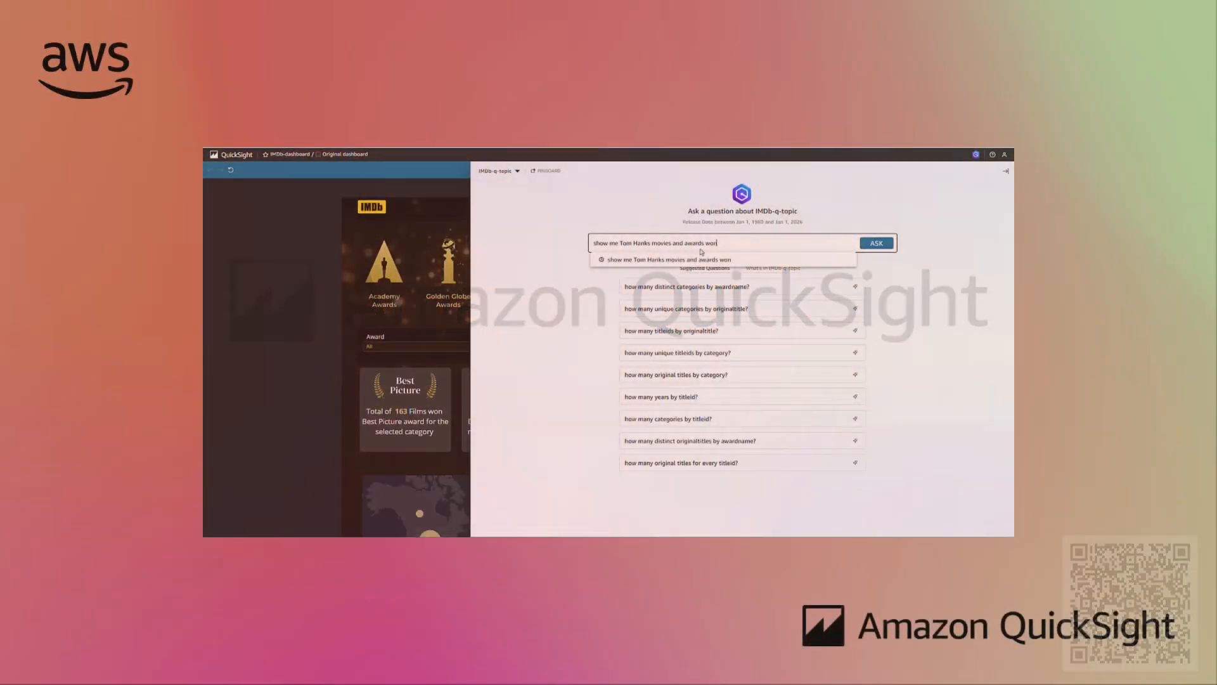
# - Submit the IMDb question 'show me Tom Hanks movies and awards won' to Q
pyautogui.click(876, 243)
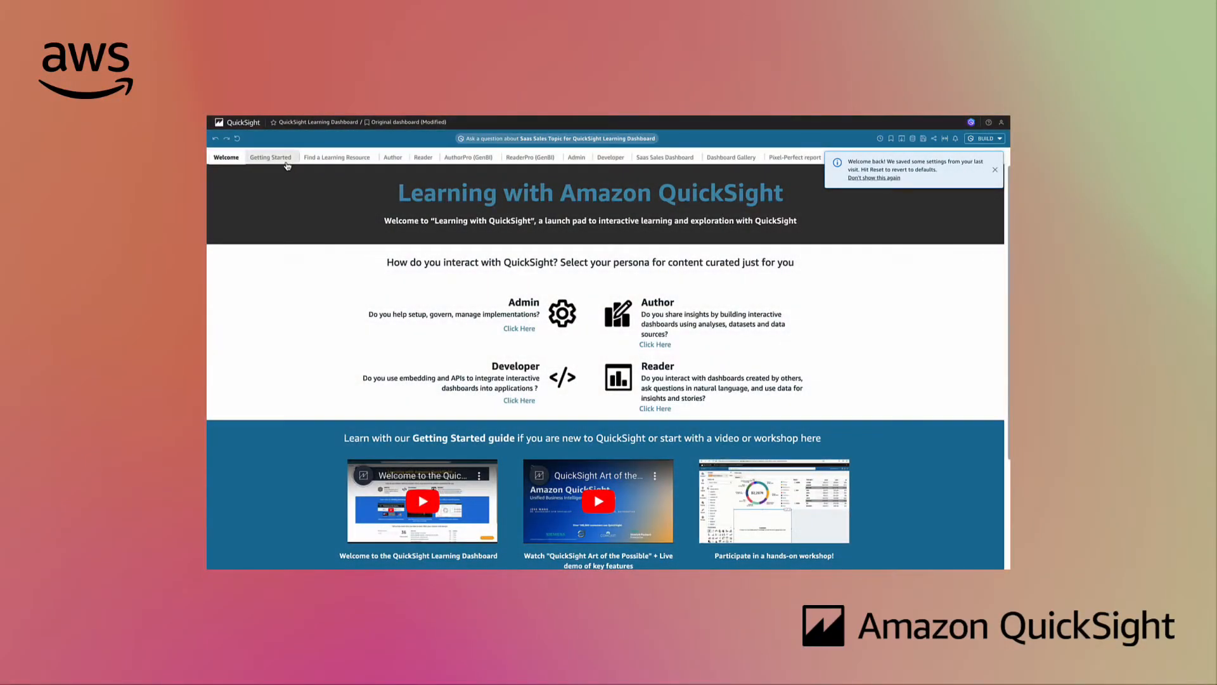
# - Open the Learning Dashboard Welcome sheet and scroll past personas and starter videos
pyautogui.click(270, 157)
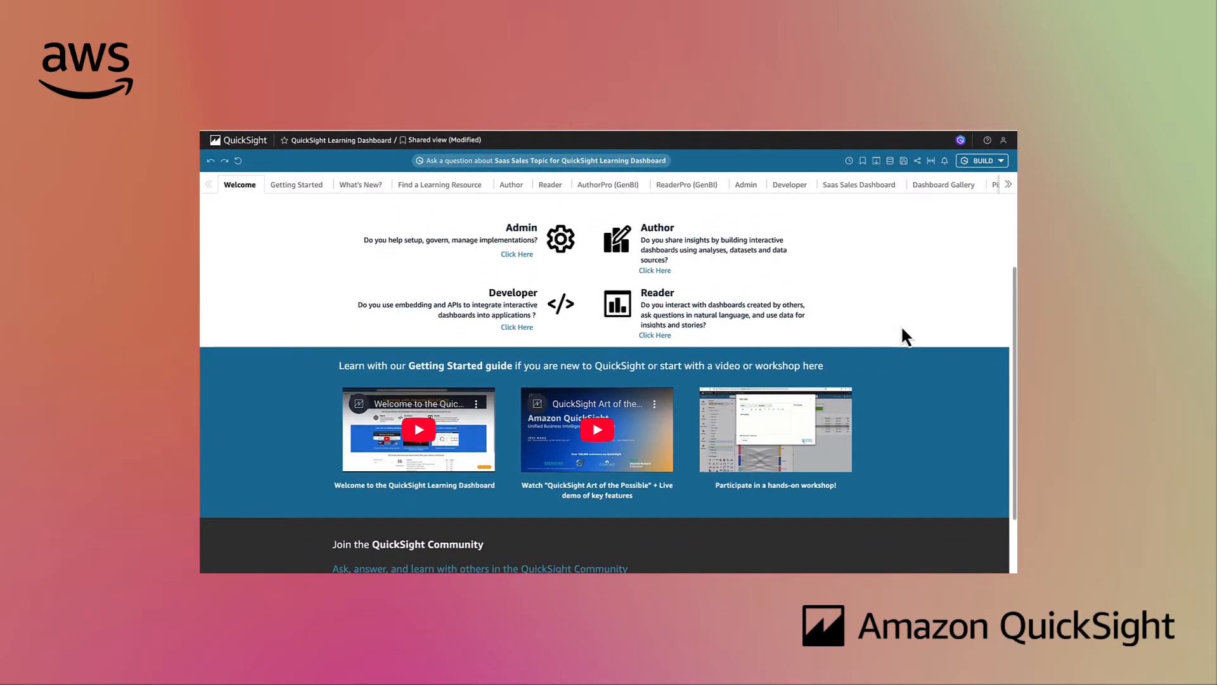
pyautogui.scroll(-3)
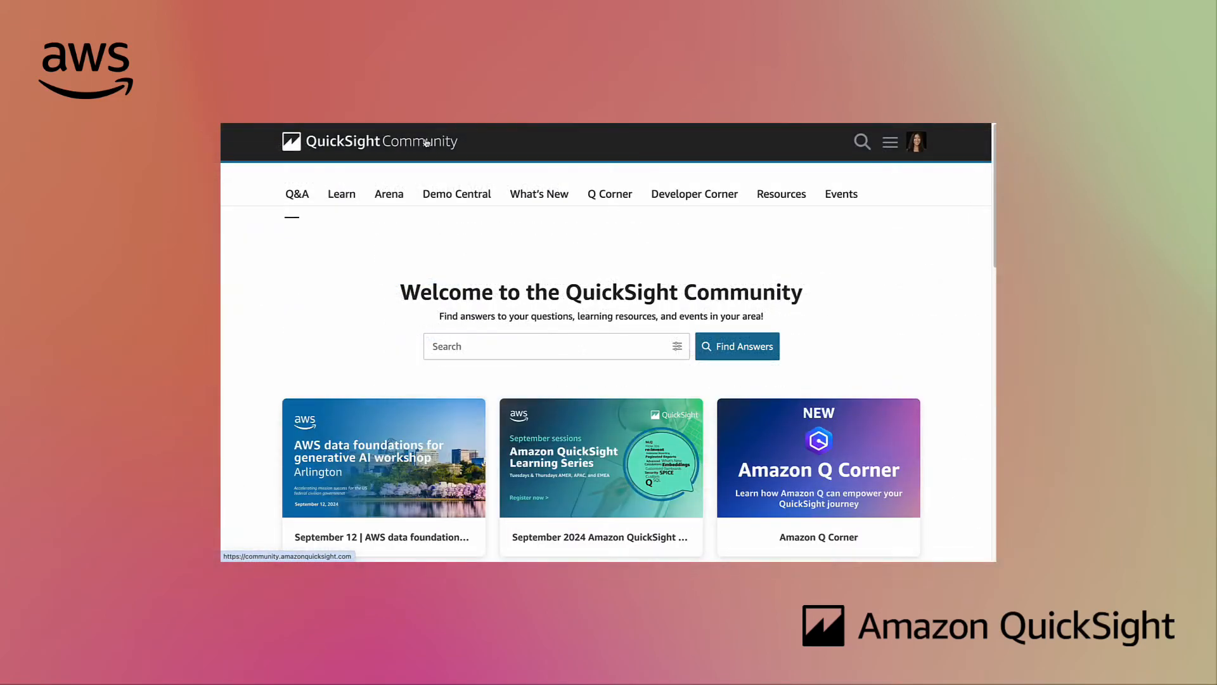
# - Go to the English Q&A forum under the community Q&A menu
pyautogui.click(297, 194)
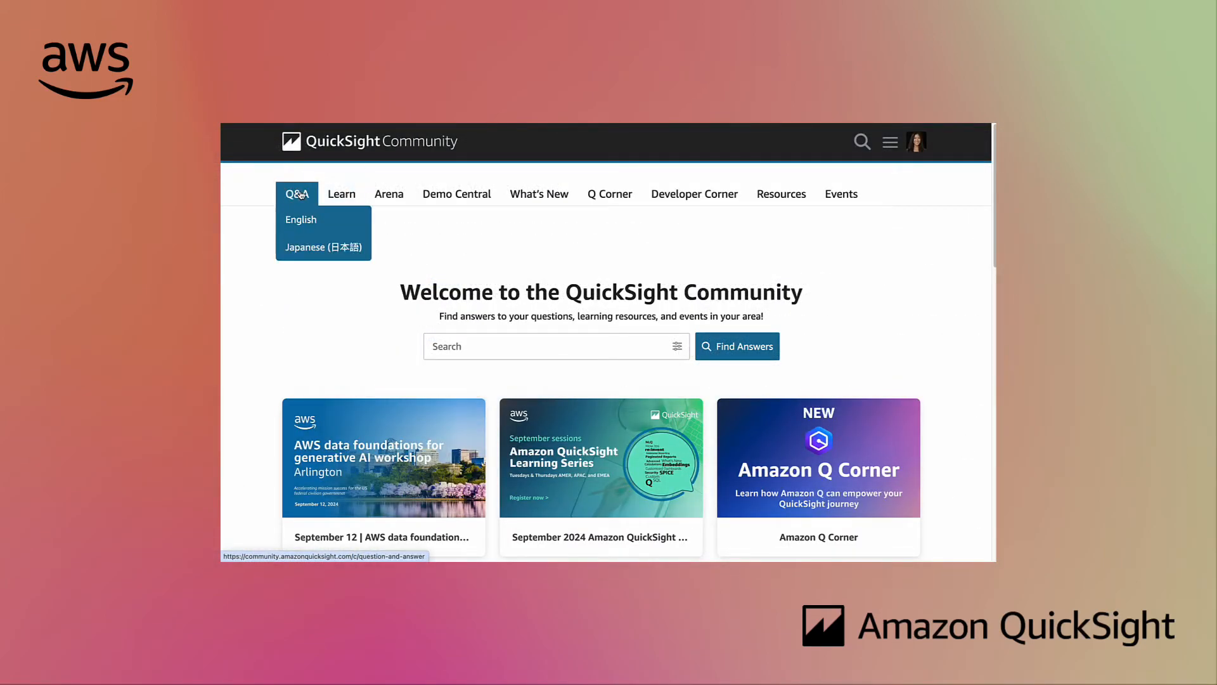
pyautogui.click(301, 219)
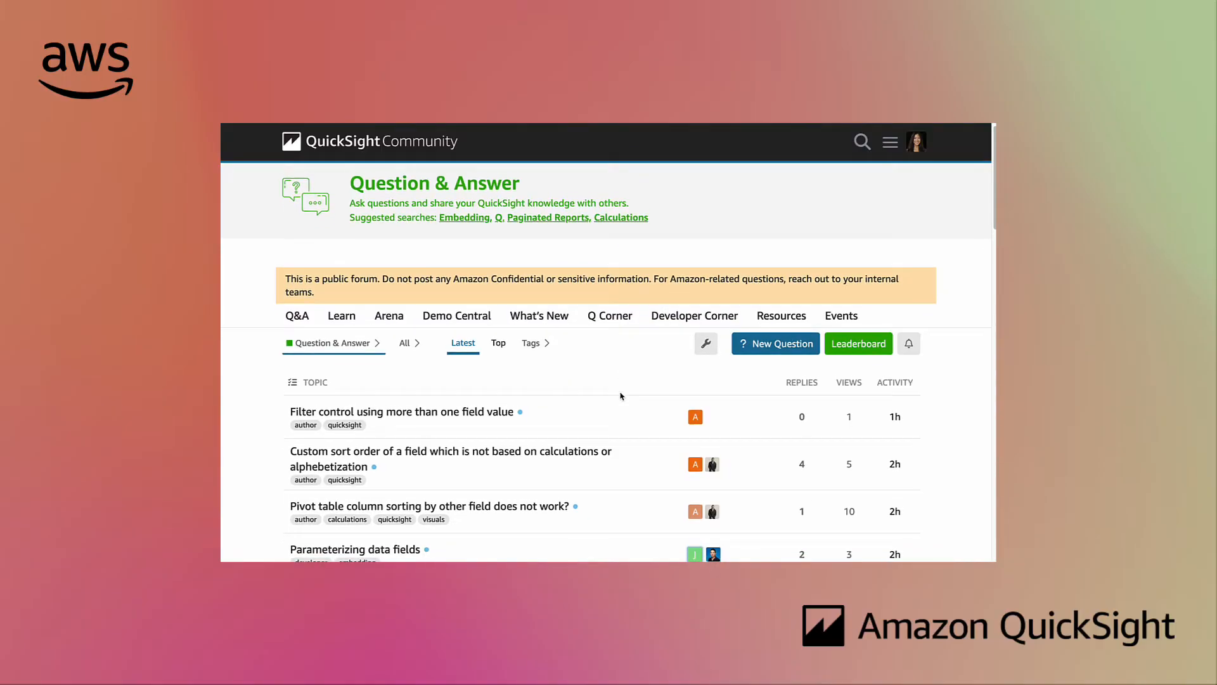
pyautogui.click(775, 343)
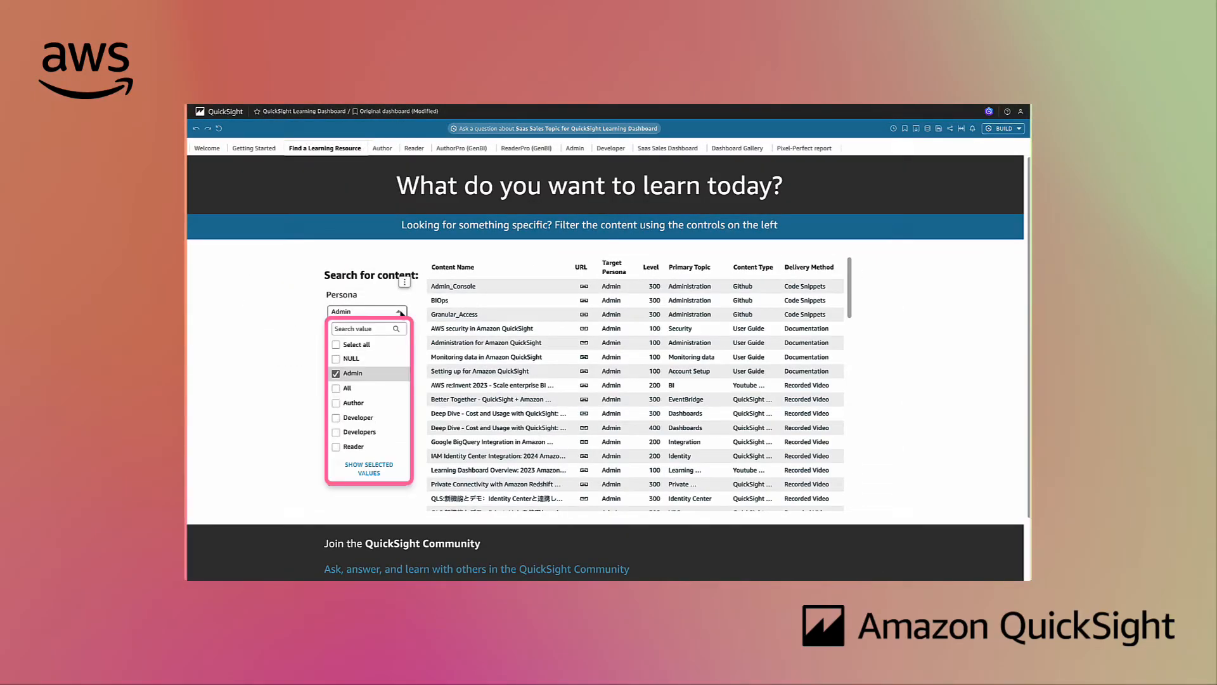
# - Filter resources to the Admin persona, toggle the Blog topic, and open Assets As Code
pyautogui.click(366, 353)
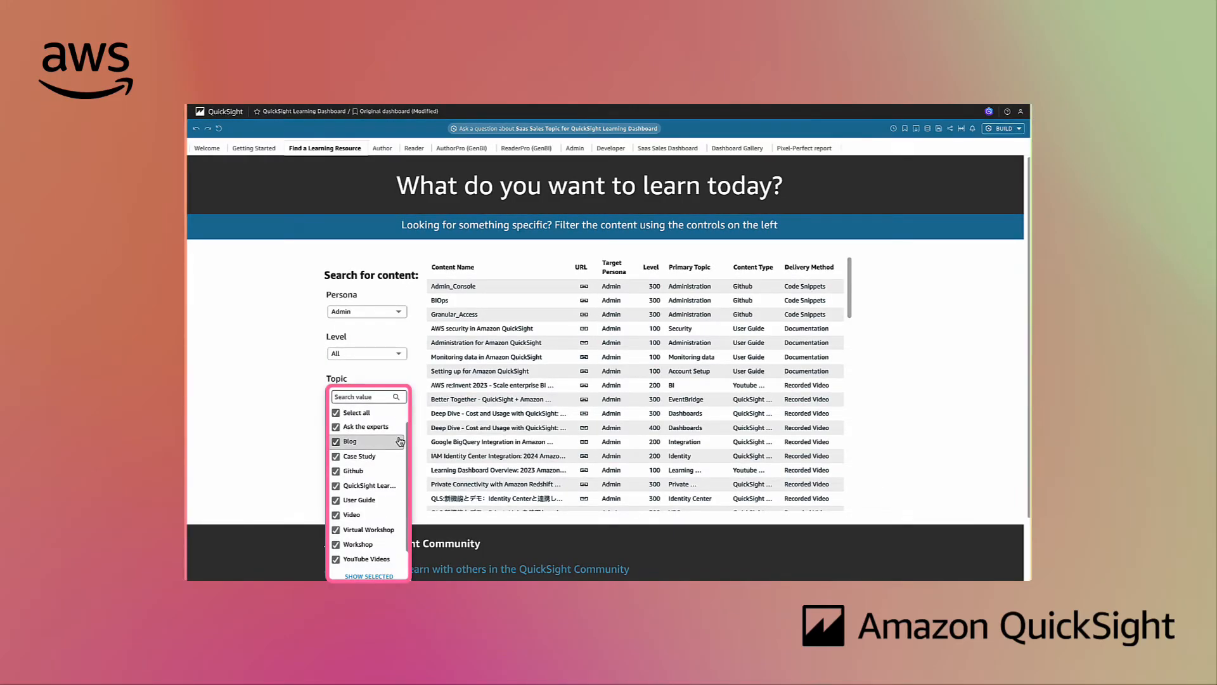
pyautogui.click(1000, 128)
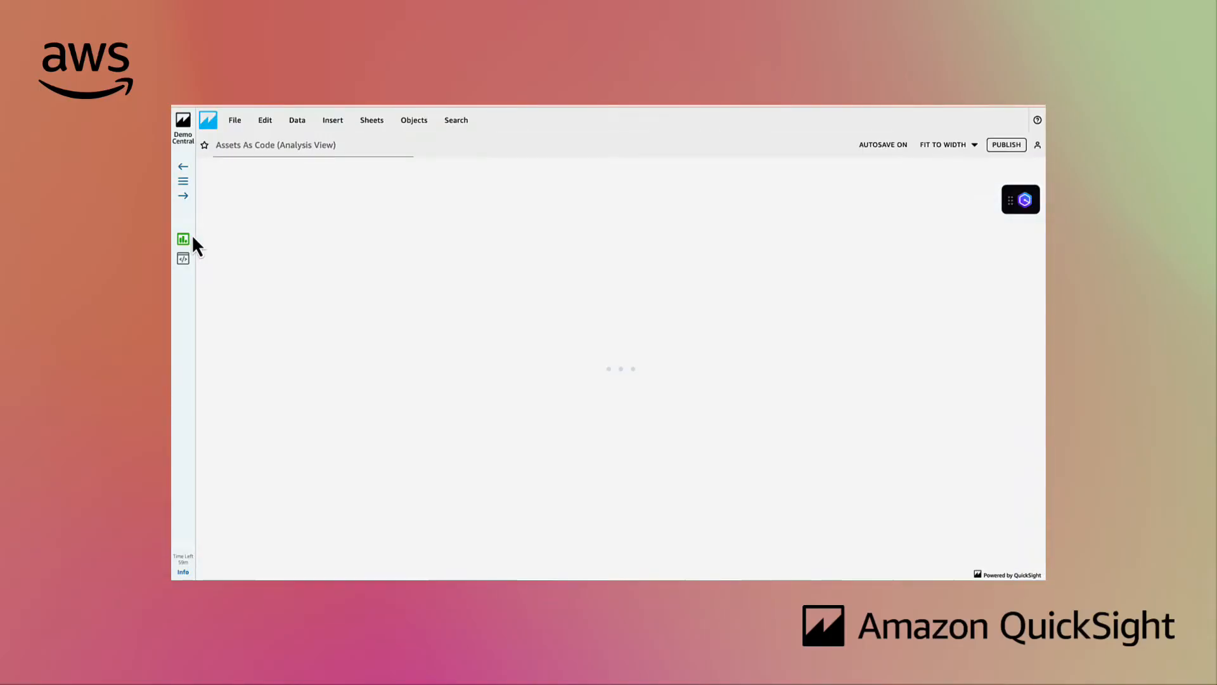
pyautogui.click(183, 239)
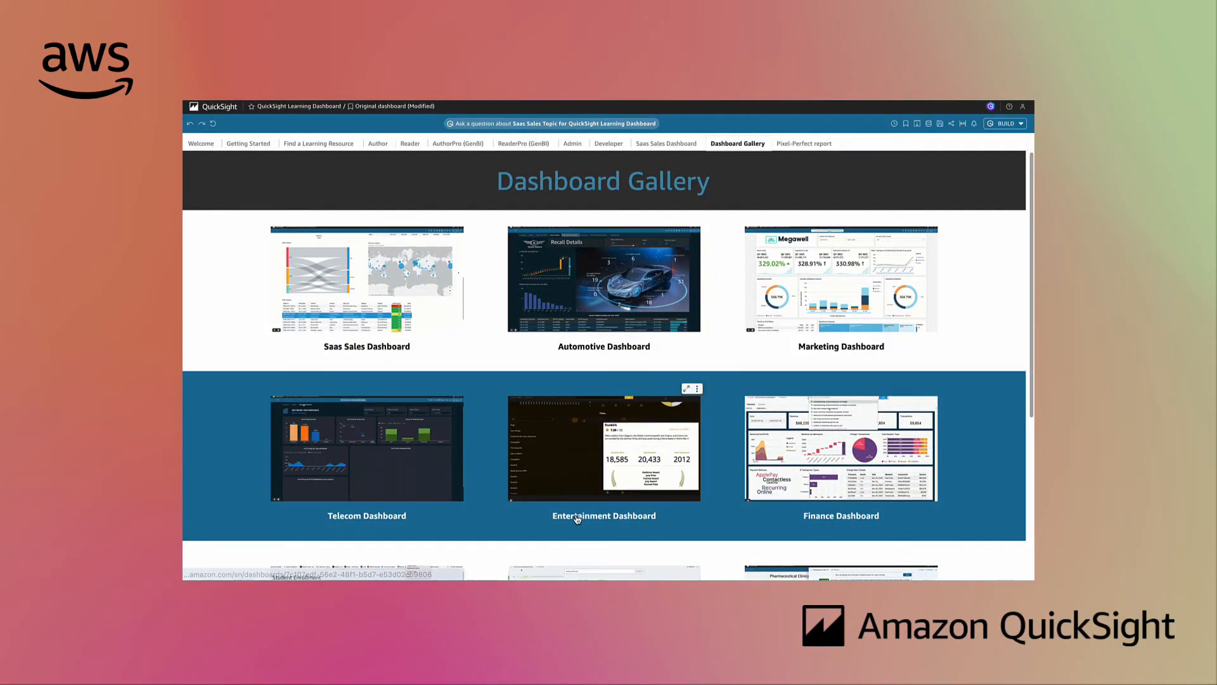
# - Open the Entertainment Dashboard thumbnail in the Dashboard Gallery
pyautogui.click(603, 447)
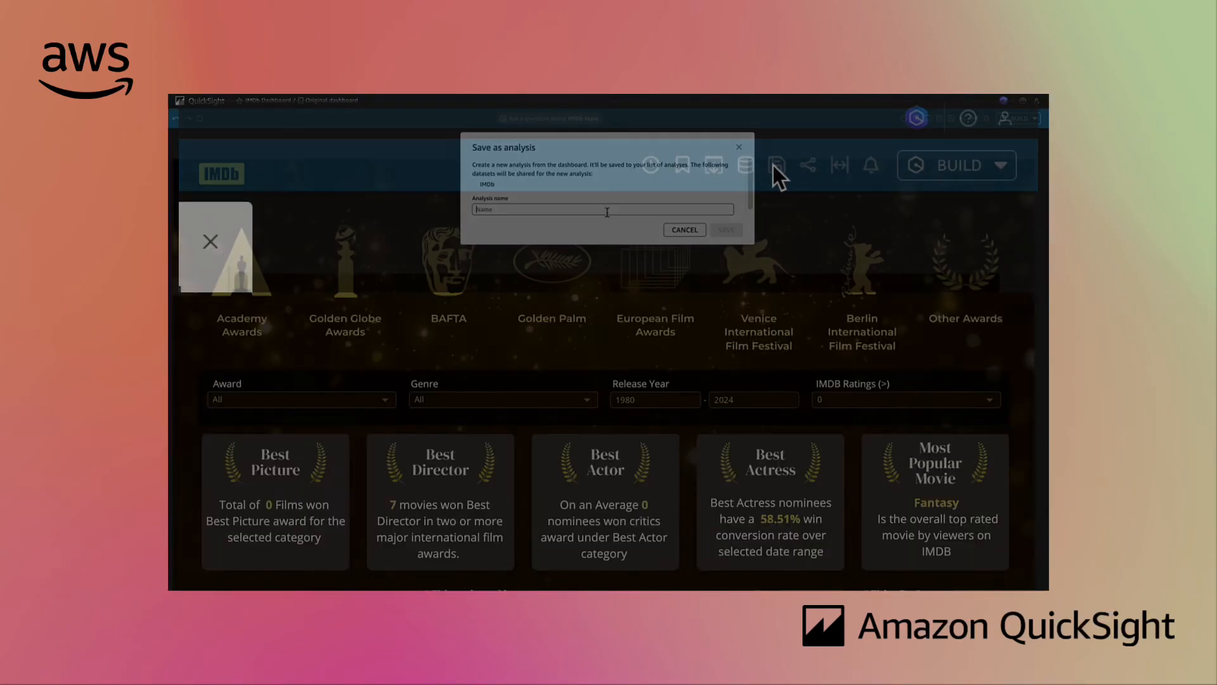
# - Save the IMDb dashboard as a new analysis named 'IMDb sandbox env'
pyautogui.write('IMDb sandbox env')
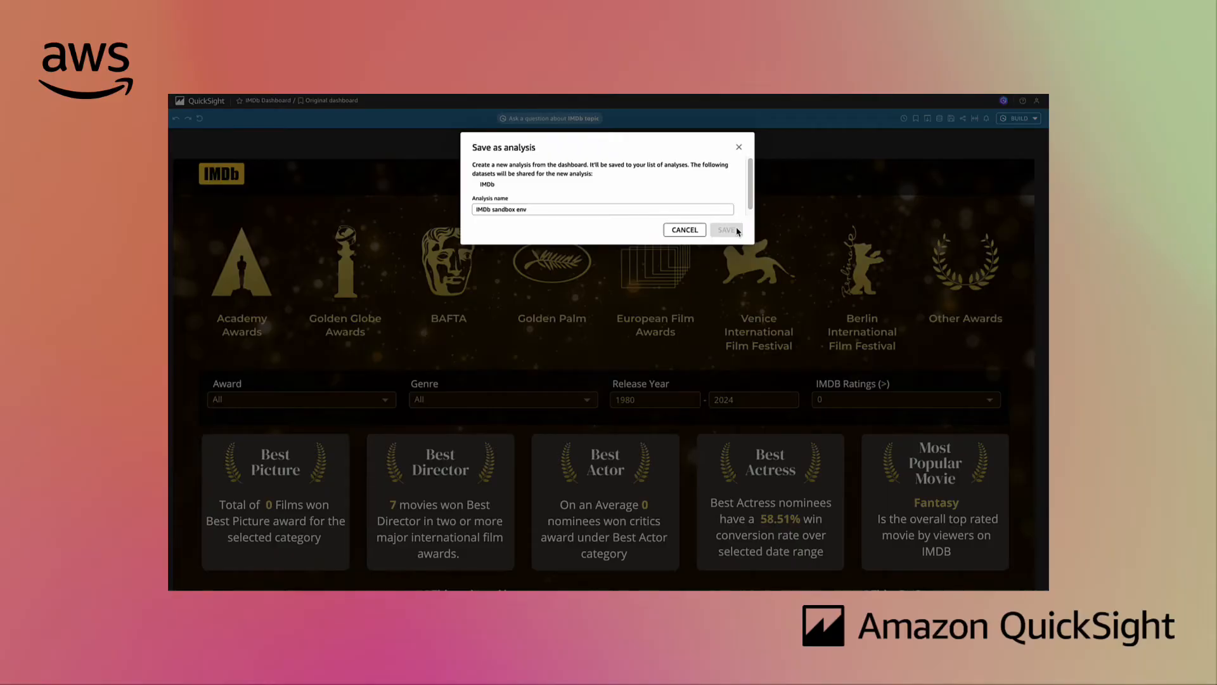
pyautogui.click(727, 229)
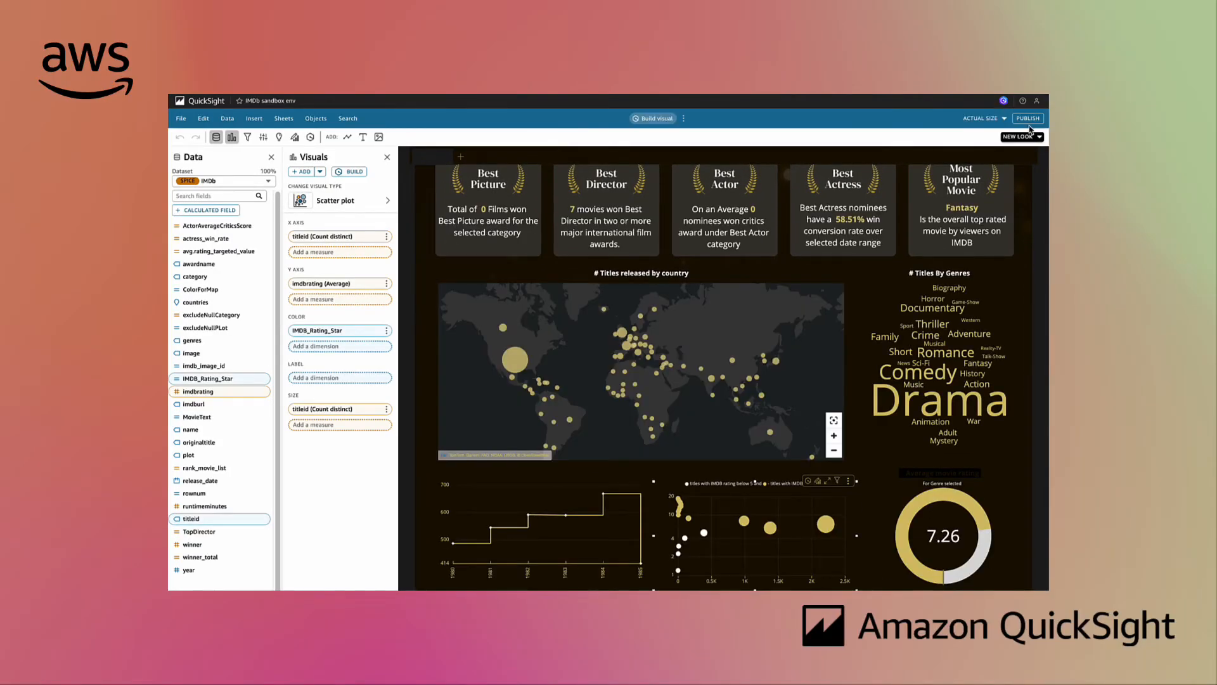
pyautogui.click(1027, 118)
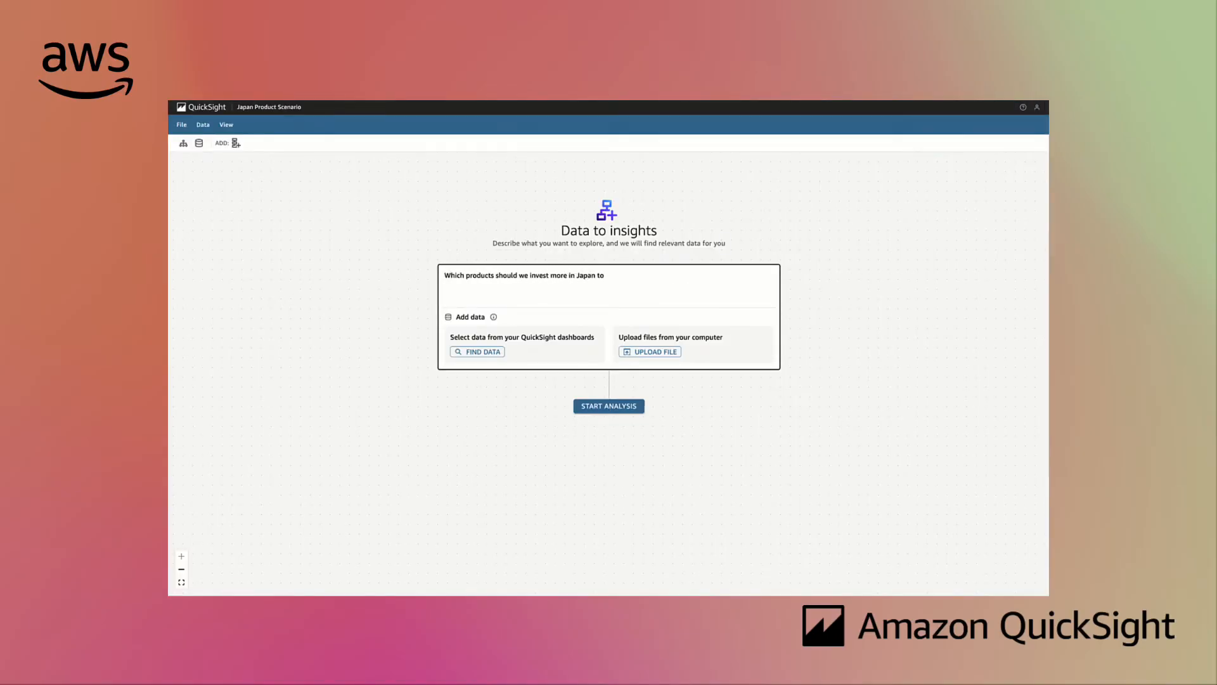
# - Start the Japan analysis and ask for top-selling products in Japan by revenue
pyautogui.click(609, 405)
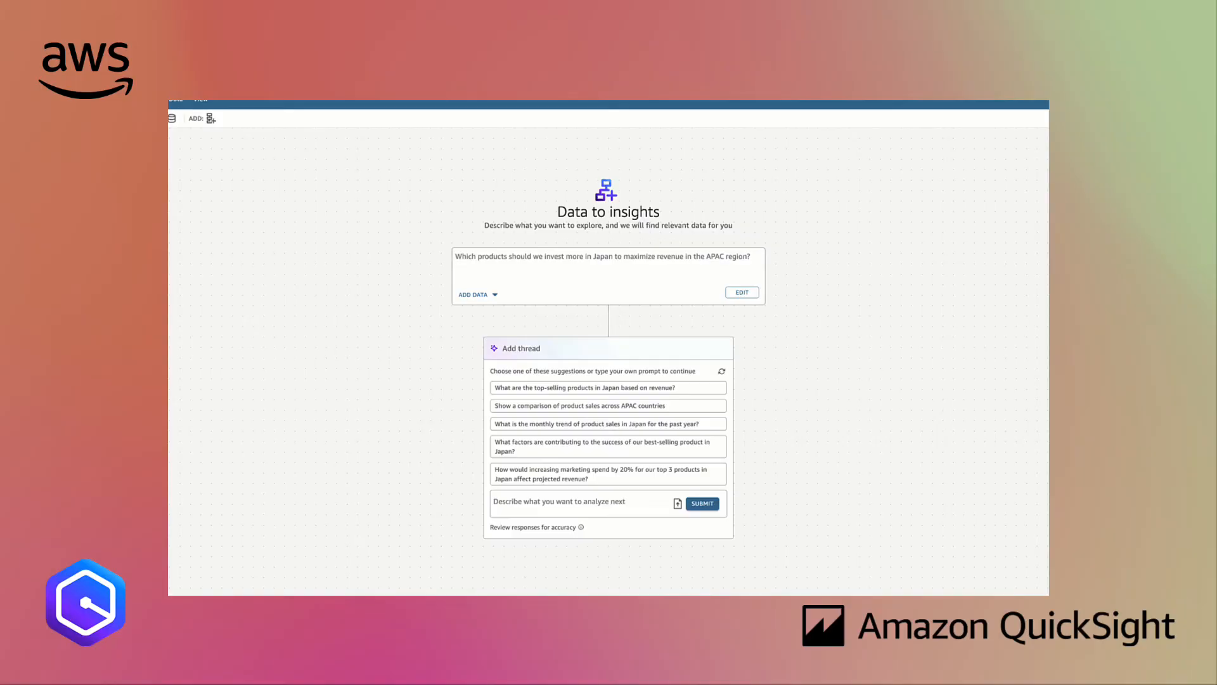
pyautogui.click(609, 387)
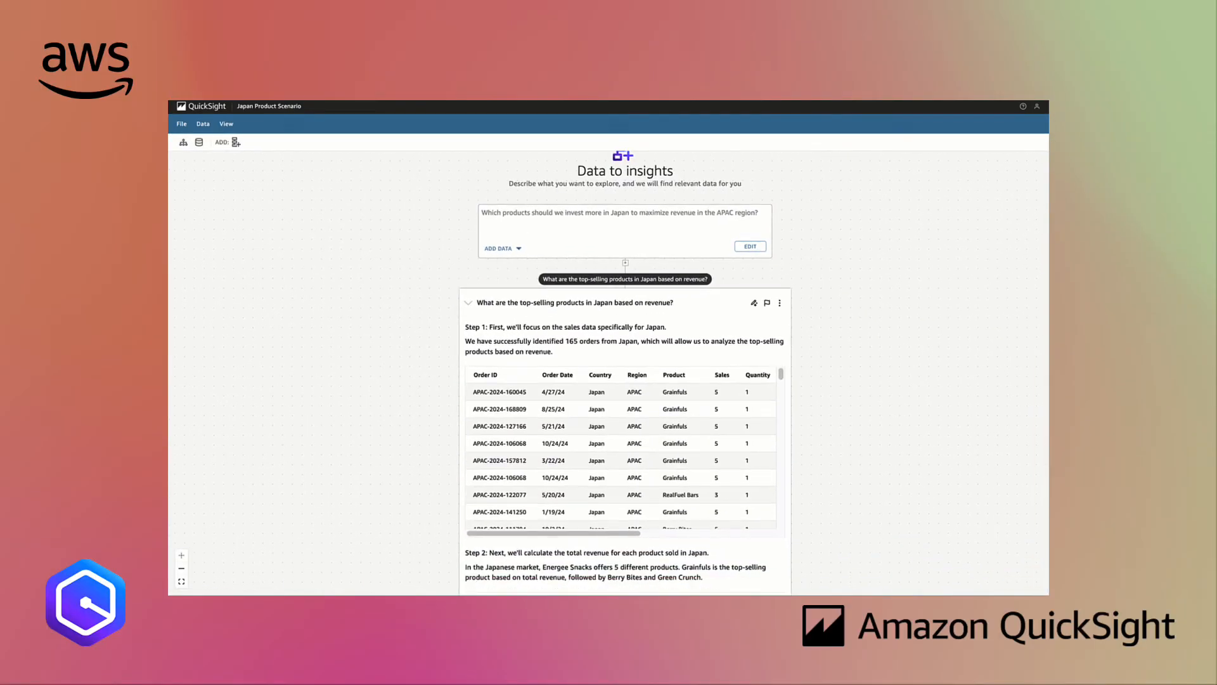